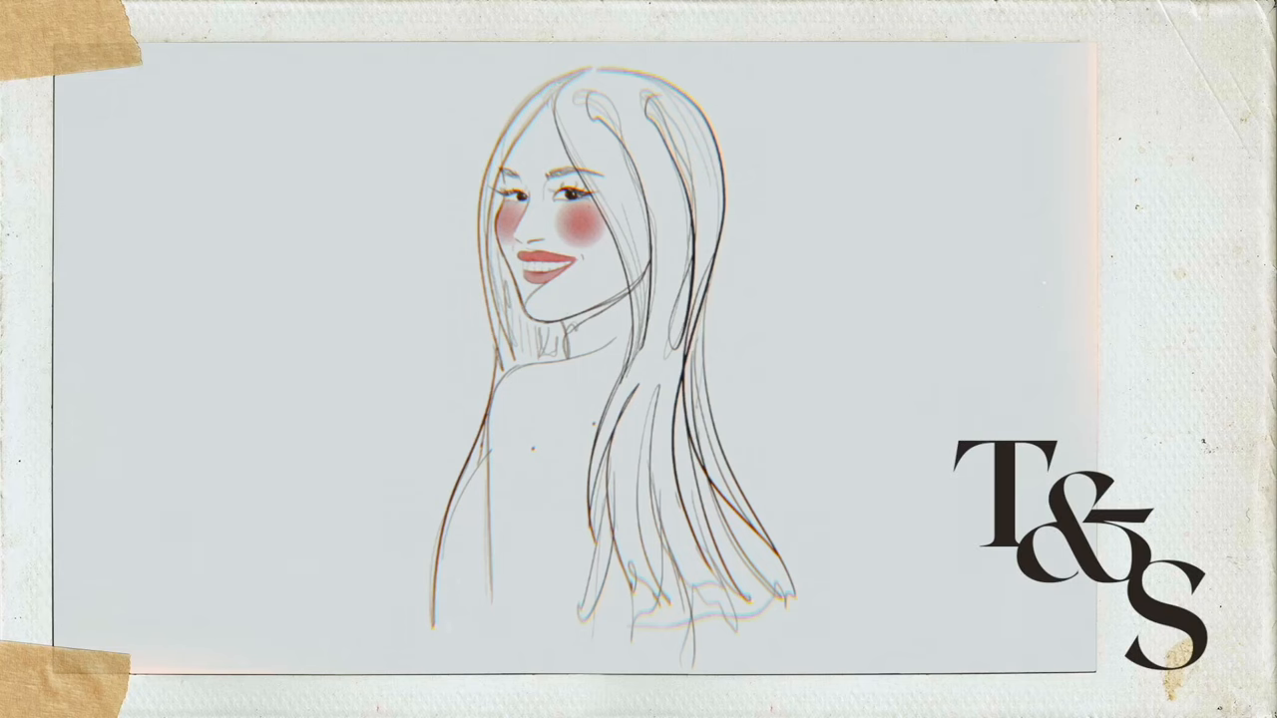
{"action": "type", "text": "How to start drafti"}
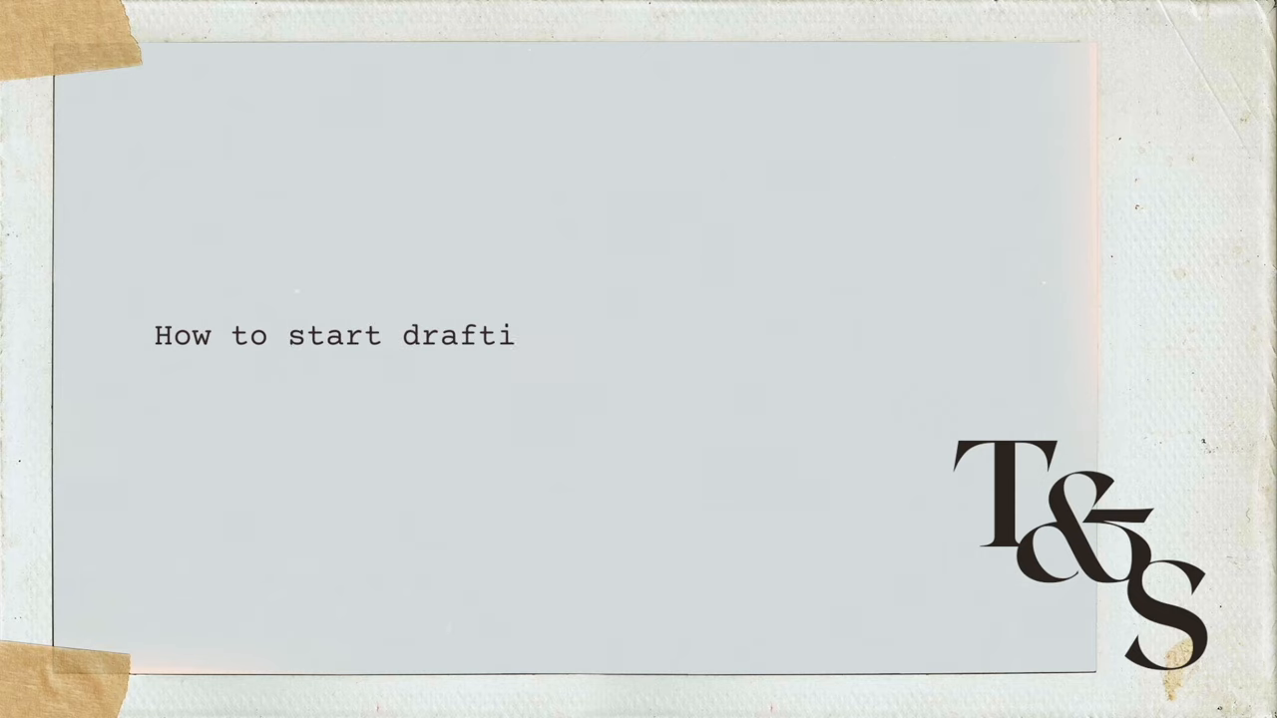